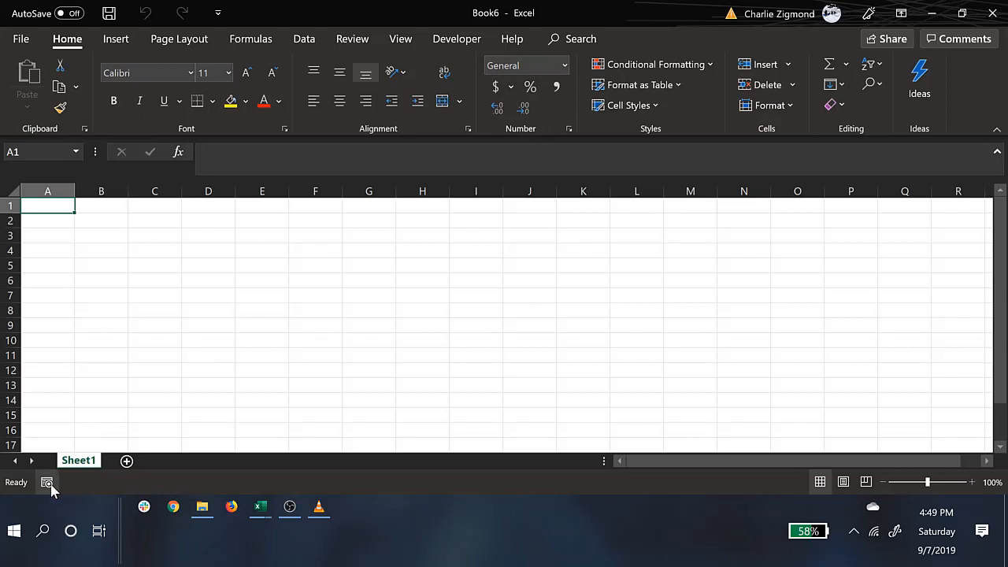
# Name a new macro recording 'Loans', stored in the Personal Macro Workbook with description 'Loans'.
pyautogui.click(47, 482)
pyautogui.write('L')
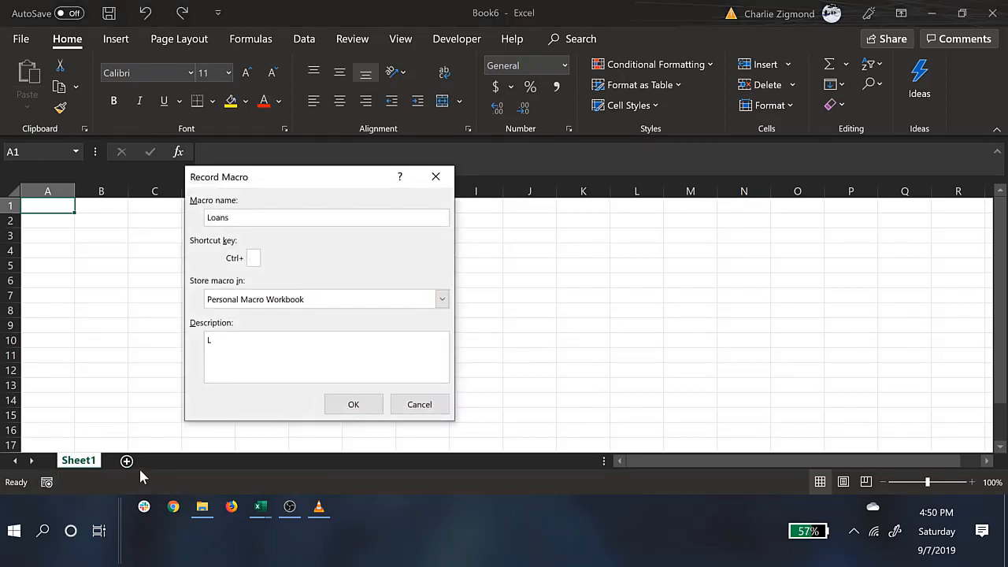
pyautogui.write('oans')
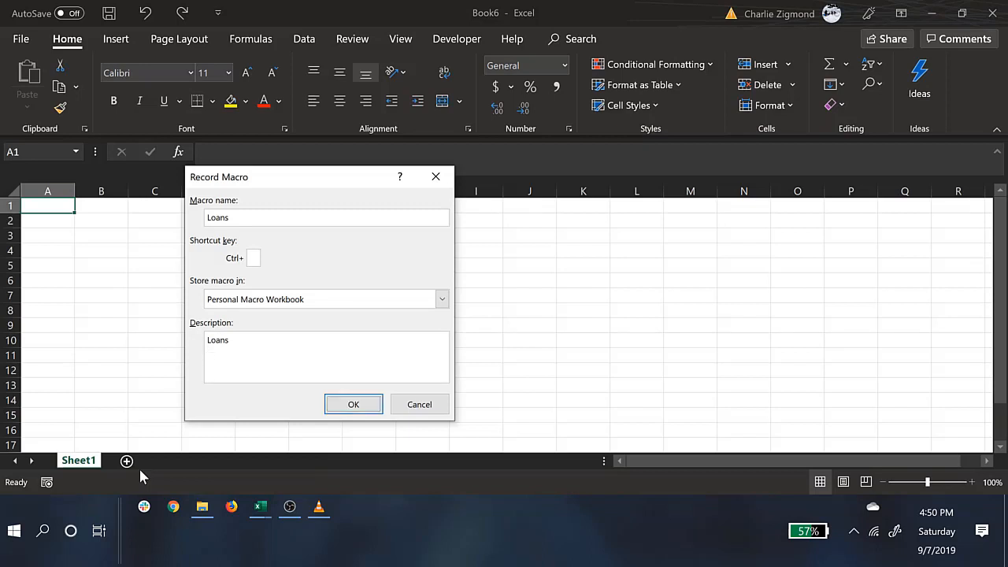
# Start recording and enter Principal, Interest and Period (Yrs) headings in A1:C1.
pyautogui.click(353, 404)
pyautogui.write('L')
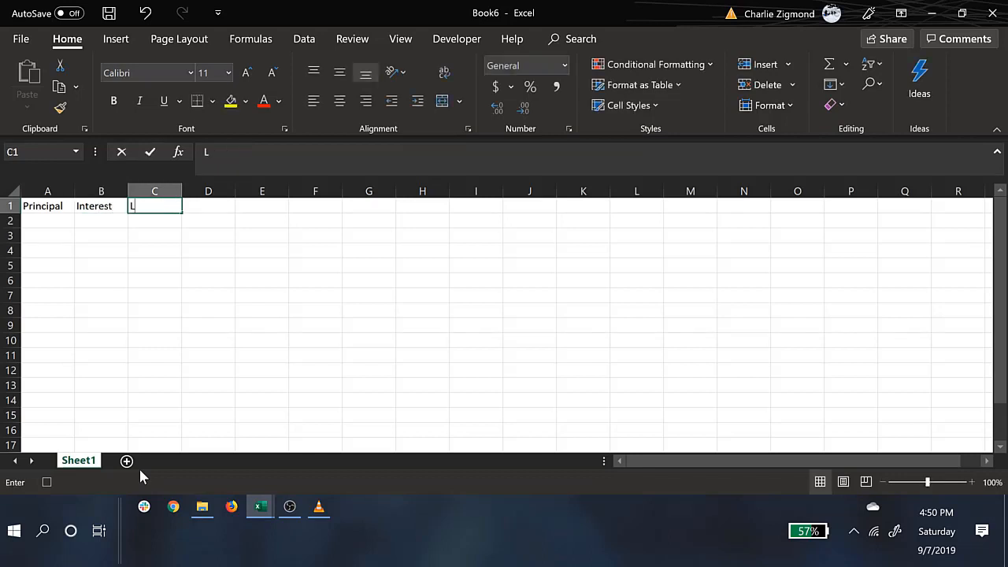
pyautogui.write('Period (Yrs')
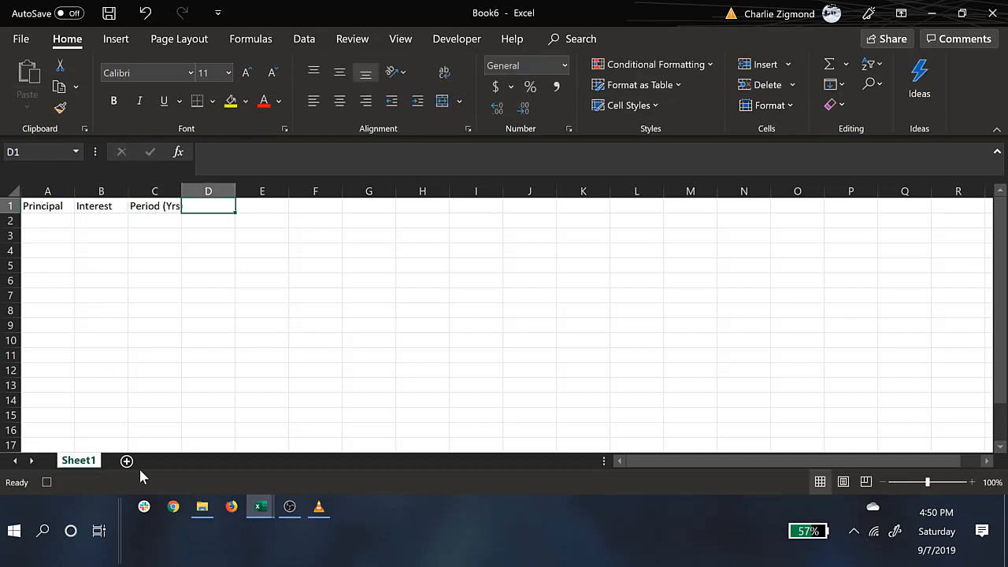
pyautogui.moveTo(148, 371)
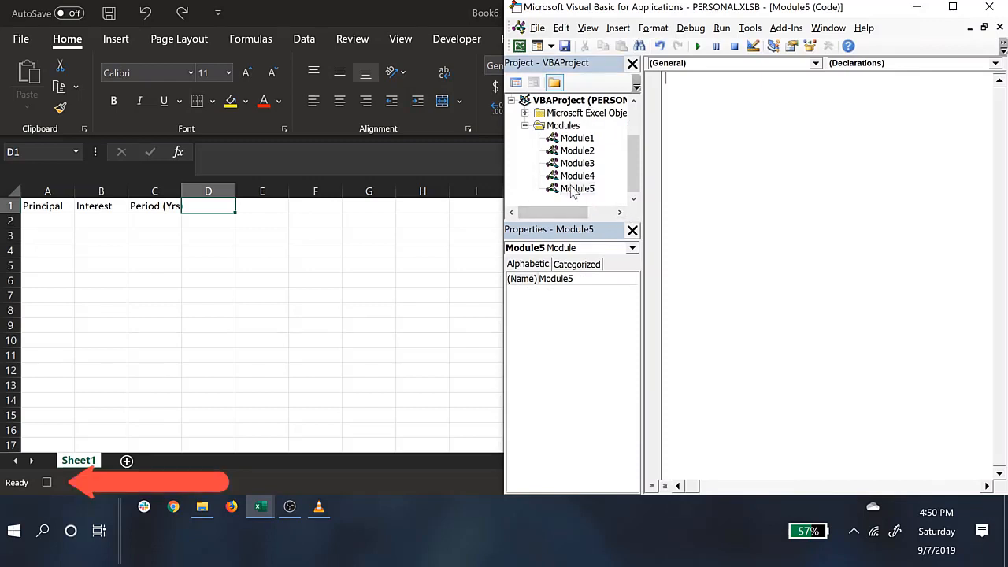
pyautogui.click(577, 176)
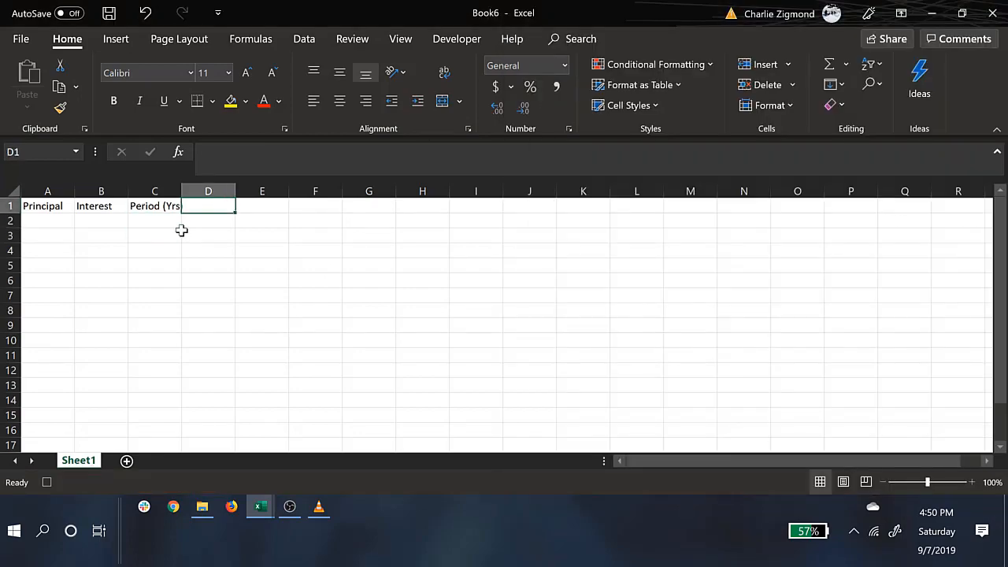
# Add a Period (Months) column computed as =C2*12 with the VBA editor alongside.
pyautogui.press('Alt+F11')
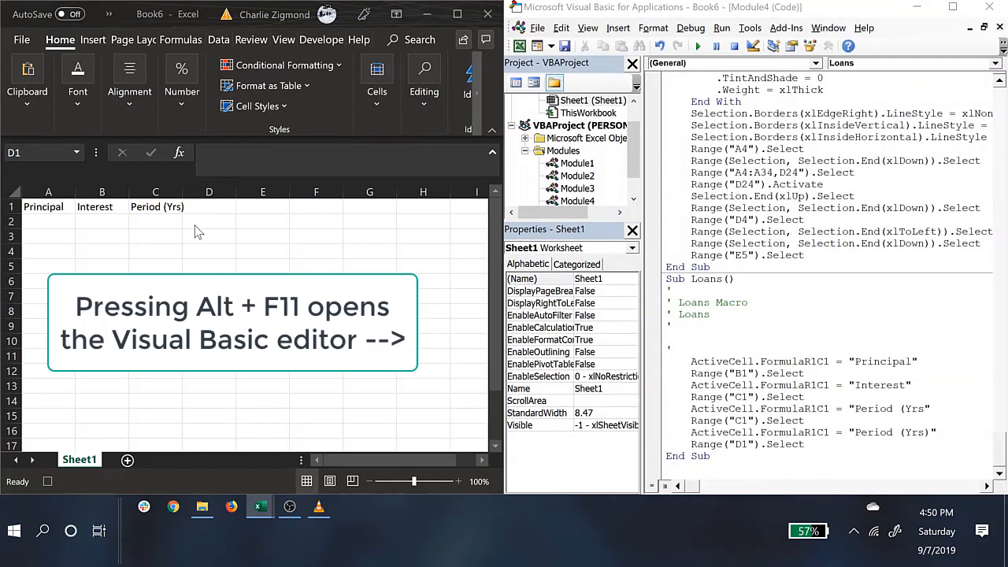
pyautogui.click(209, 206)
pyautogui.write('Period (Months')
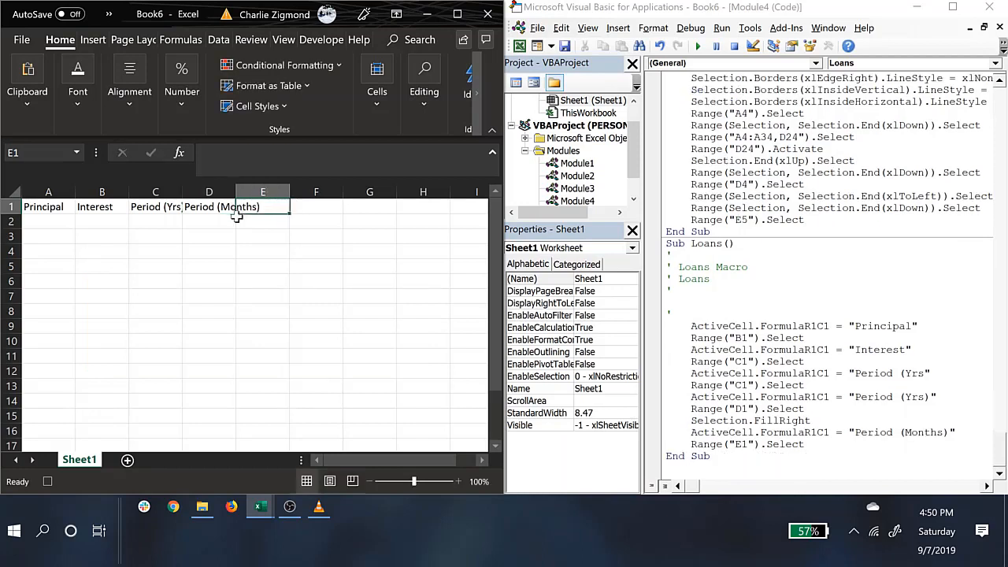
pyautogui.write('=C2/')
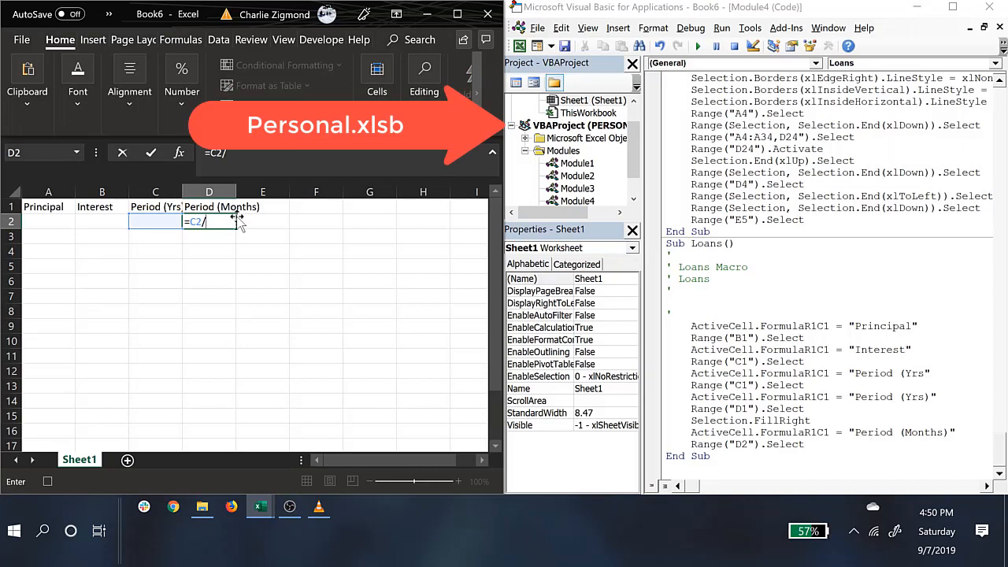
pyautogui.write('*12')
pyautogui.click(156, 222)
pyautogui.write('5')
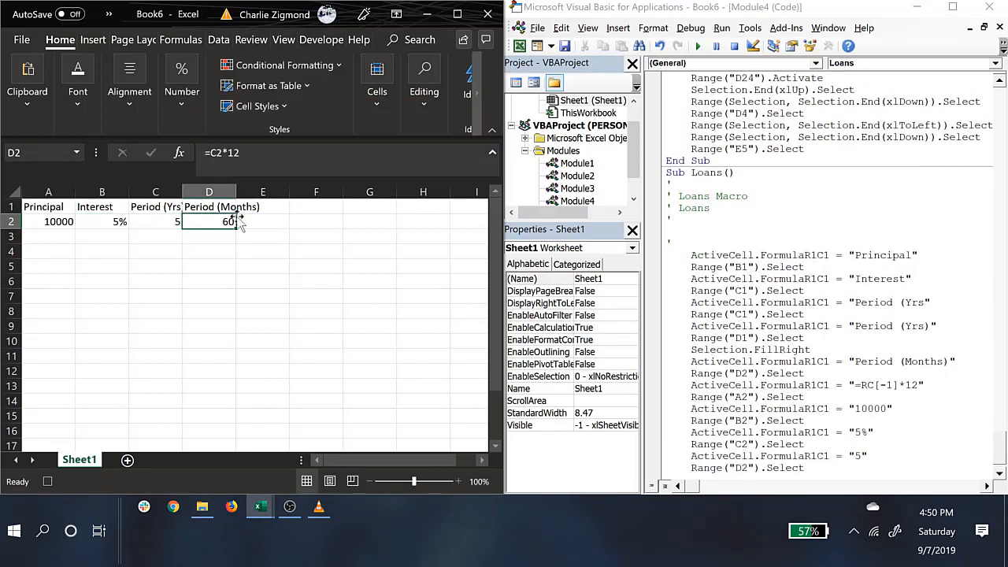
# Add a Payment column with =PMT(B2,D2,A2*-1) giving $528.28, and freeze the top rows.
pyautogui.click(262, 207)
pyautogui.write('=PMT(B2,D2,A2')
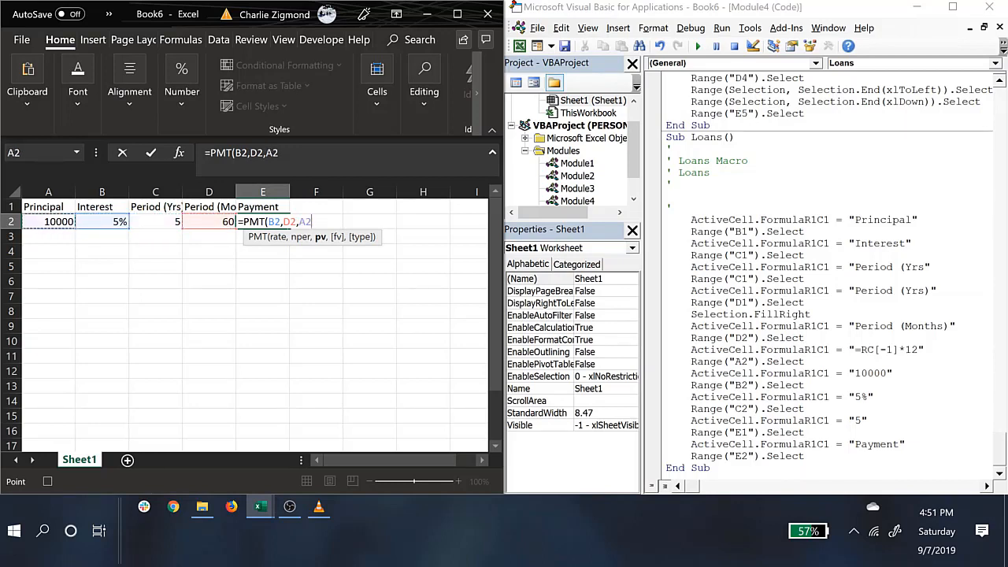
pyautogui.write('*-1')
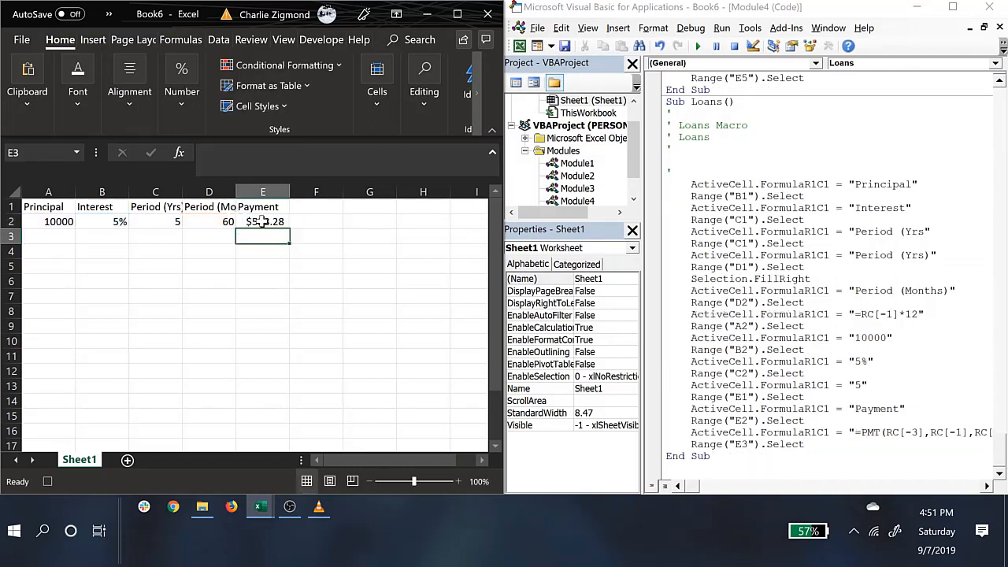
pyautogui.click(263, 221)
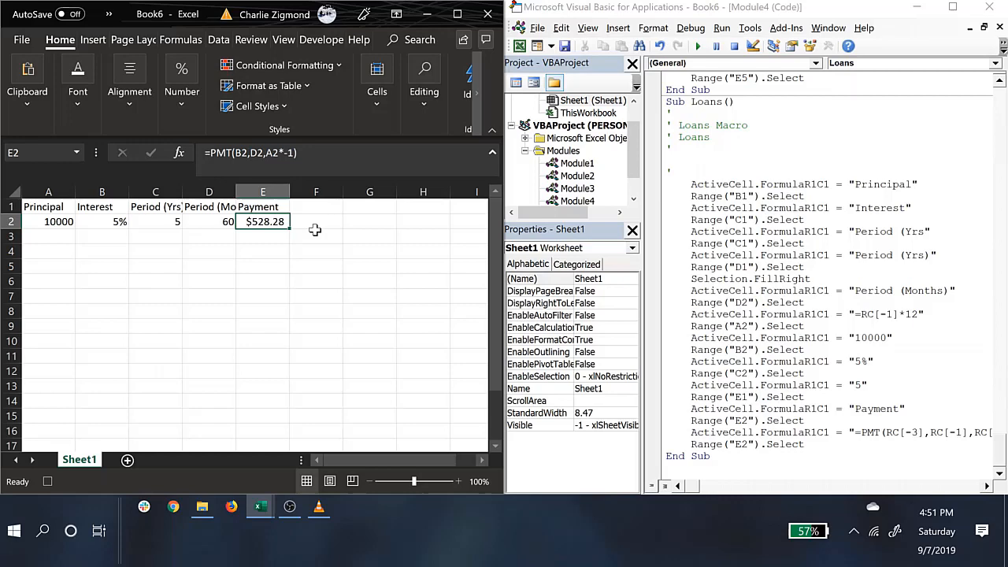
pyautogui.click(284, 39)
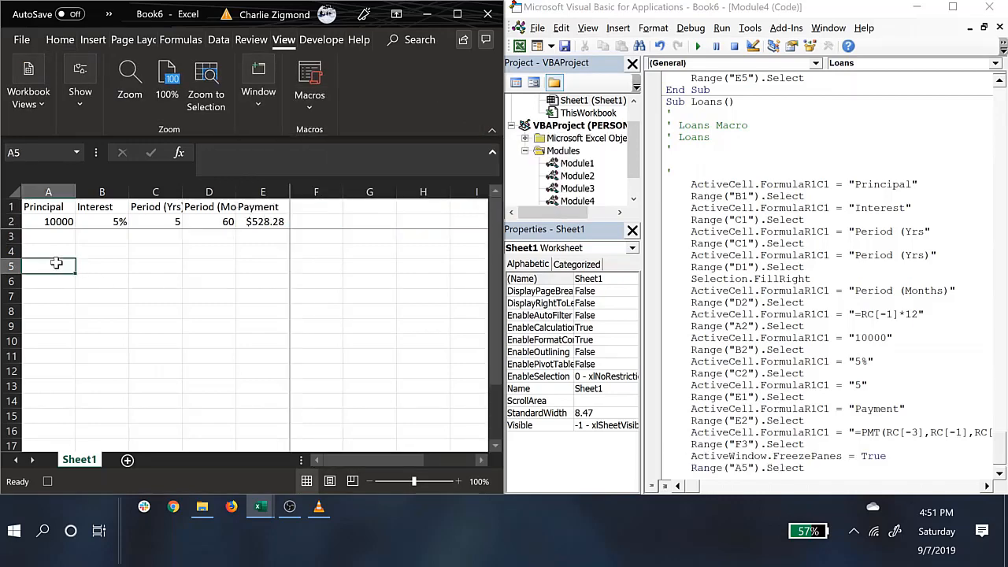
# Add Beginning Balance and Principal headings, with principal =E2-C6 in B6.
pyautogui.write('Beginning B')
pyautogui.click(102, 266)
pyautogui.write('P')
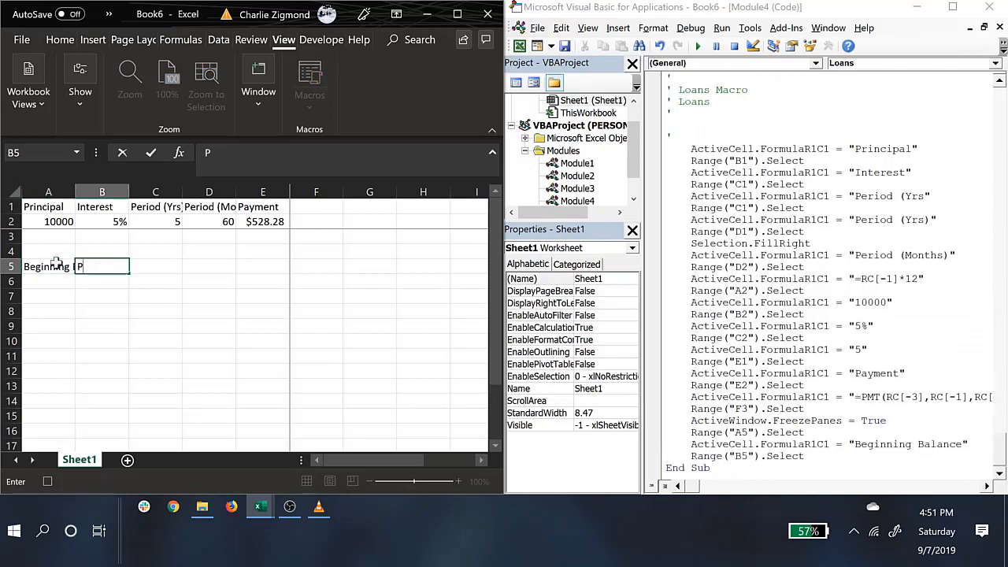
pyautogui.write('rincipal')
pyautogui.click(210, 266)
pyautogui.write('Ending Balance')
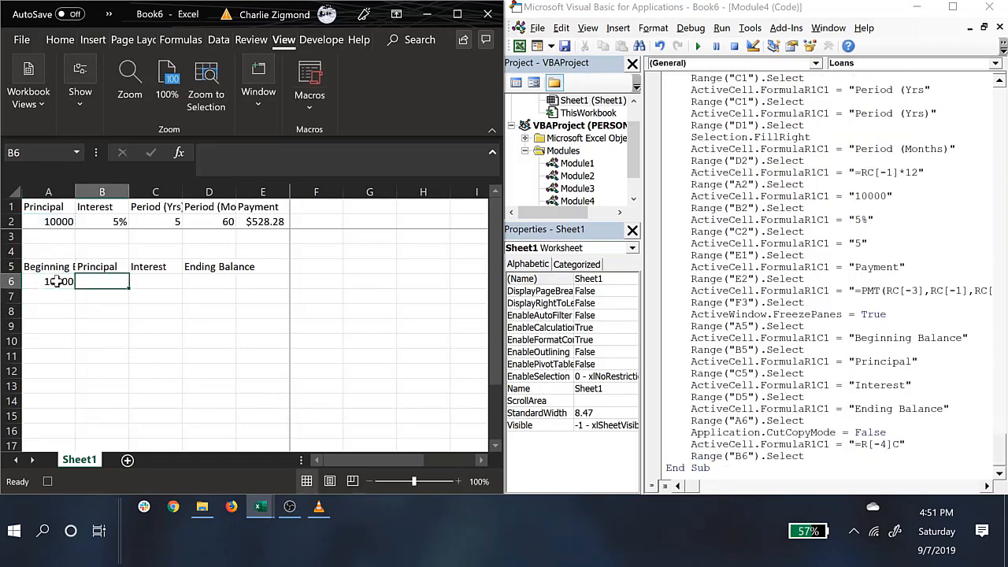
pyautogui.write('=')
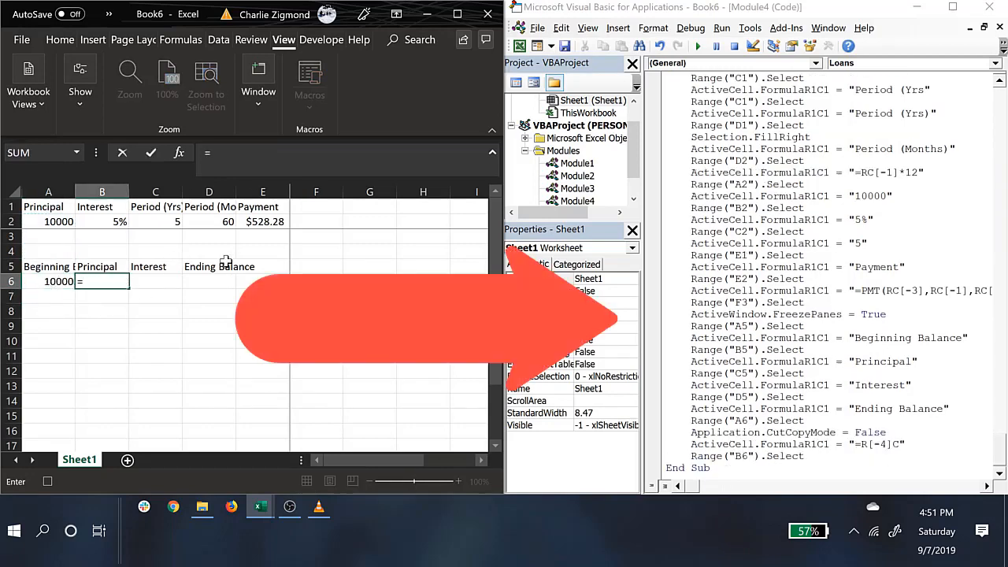
pyautogui.click(262, 266)
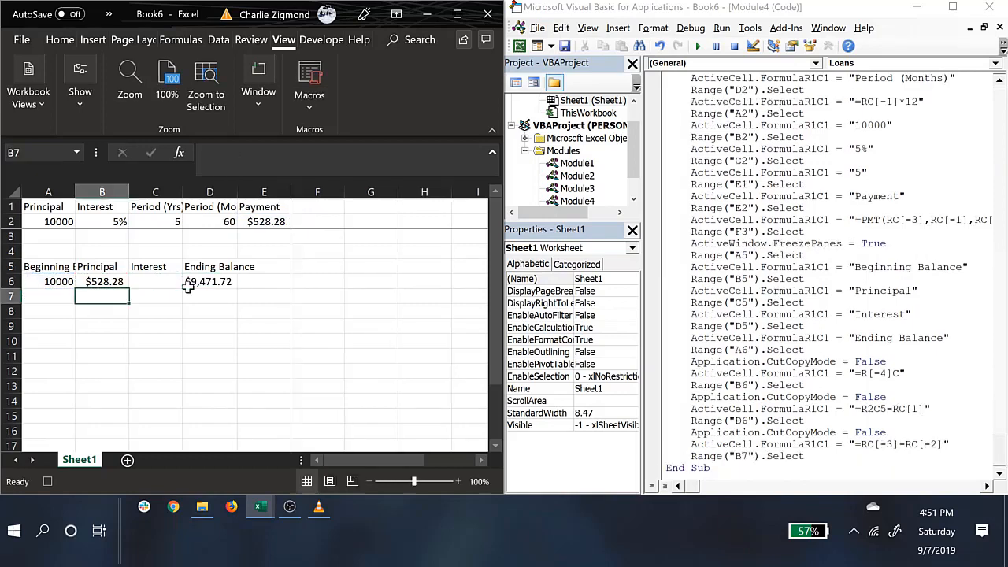
# Enter interest =B2/12*A6, ending balance =A6-B6, =D6 in A7, and fill down to row 49.
pyautogui.write('=')
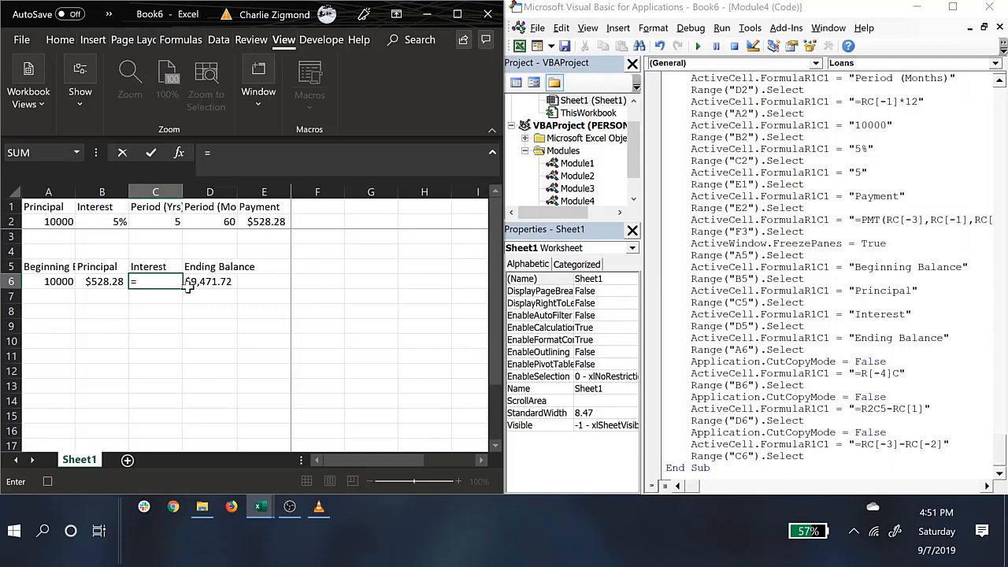
pyautogui.write('B2/1')
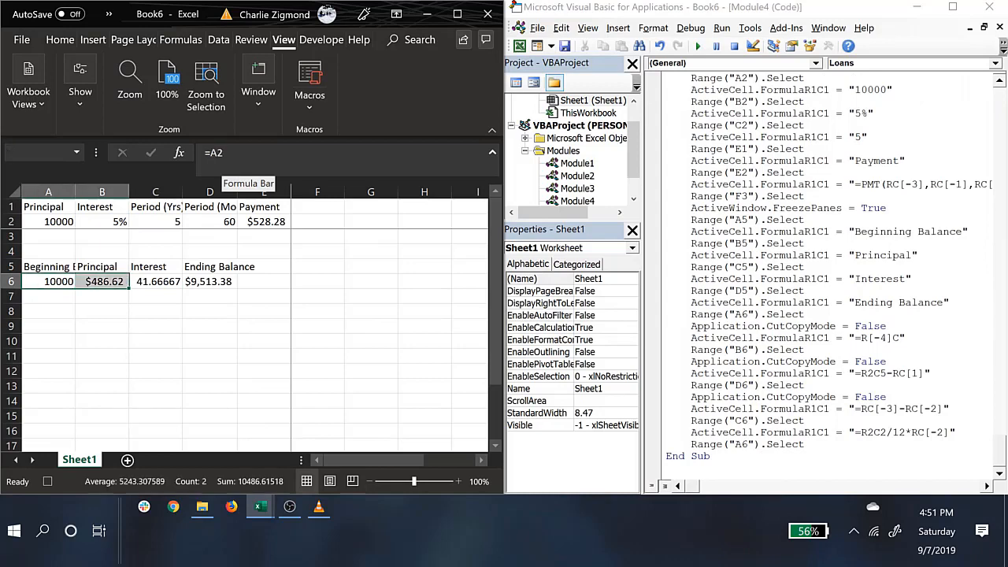
pyautogui.write('=A6')
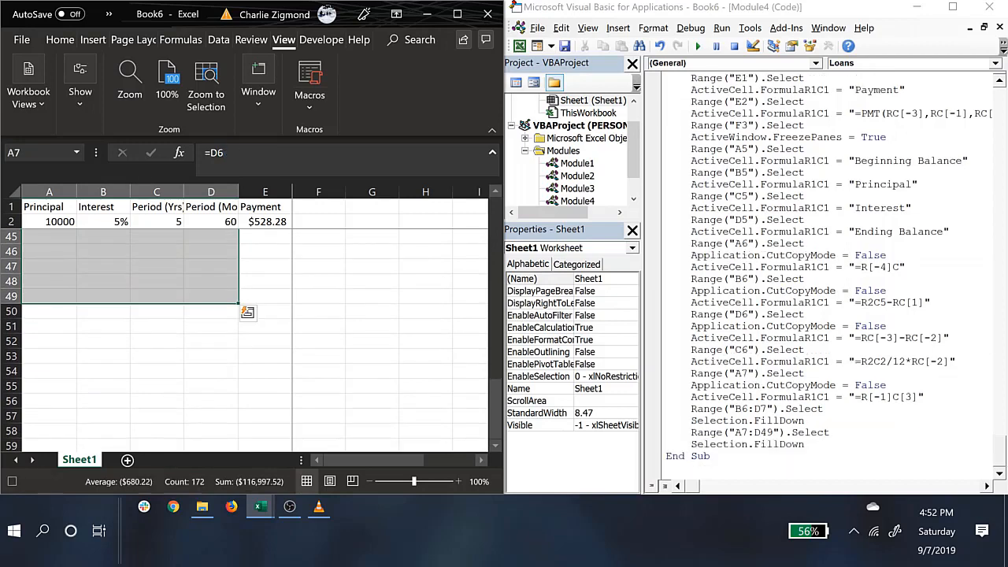
# Apply Currency format, center alignment and wrap text to the entire sheet.
pyautogui.click(698, 45)
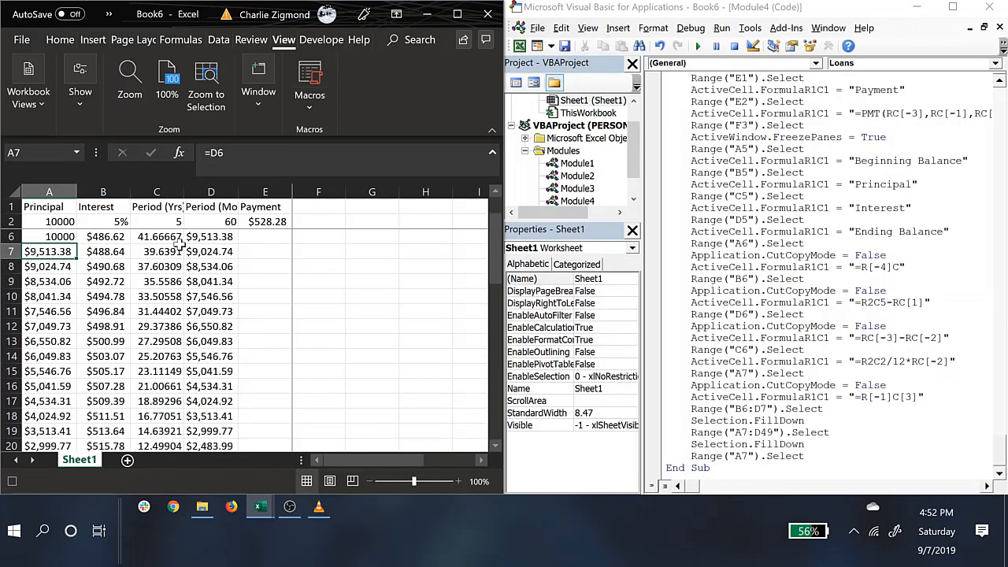
pyautogui.click(156, 250)
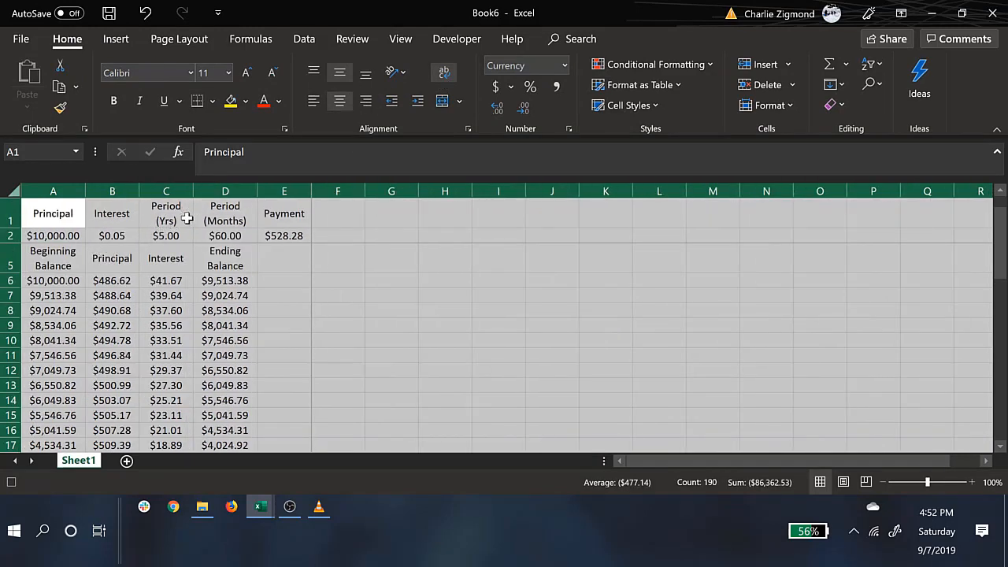
# Format B2 as Percentage and C2:D2 as General, bold headings with double underline, and close.
pyautogui.click(165, 235)
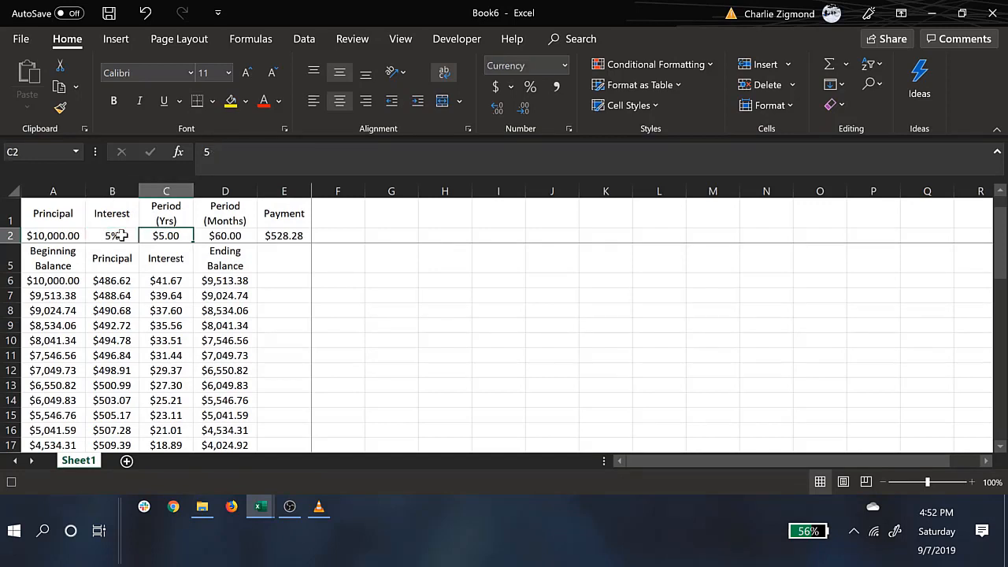
pyautogui.click(225, 235)
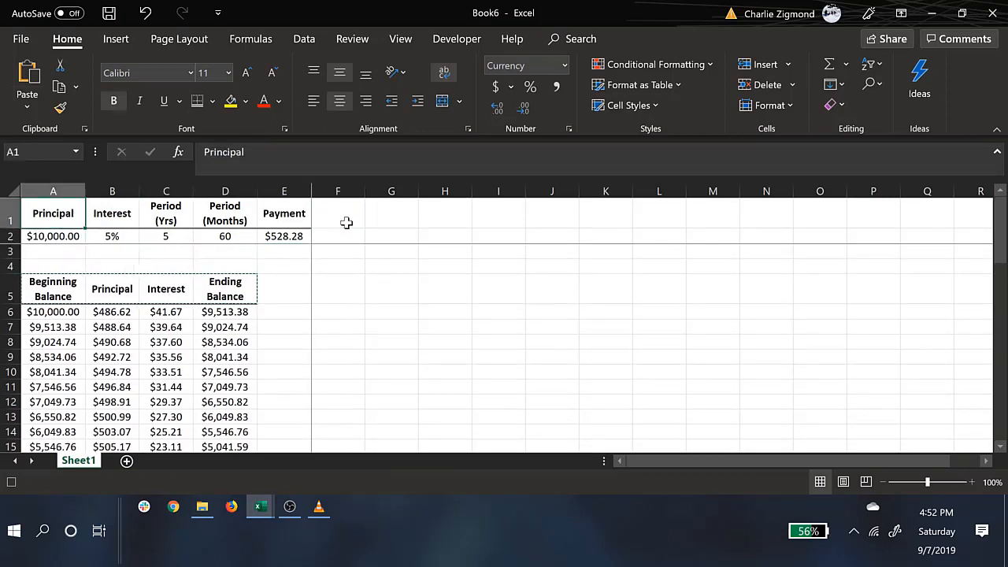
pyautogui.moveTo(43, 488)
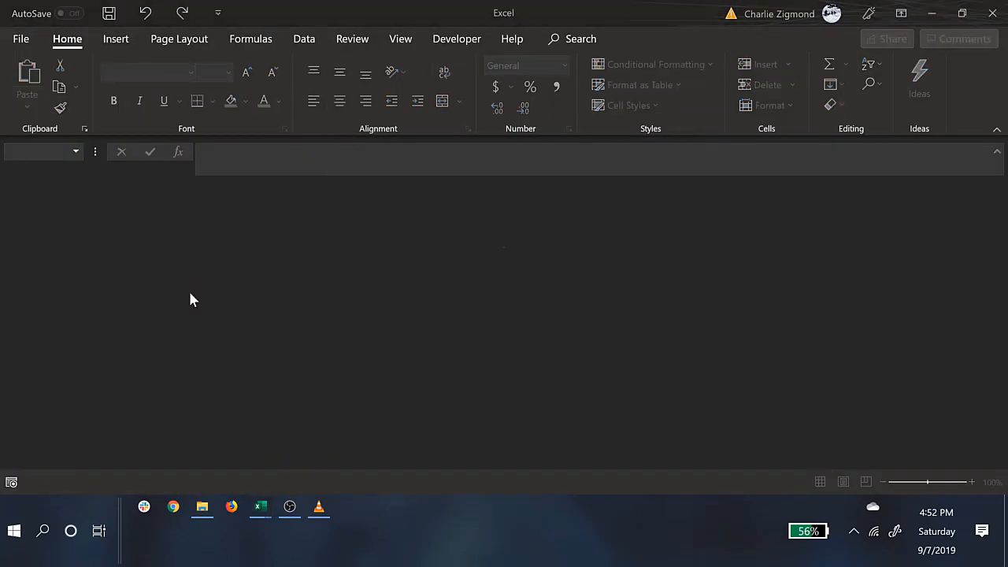
# Run PERSONAL.XLSB!Loans in a new blank workbook and open its code in Visual Basic.
pyautogui.click(456, 38)
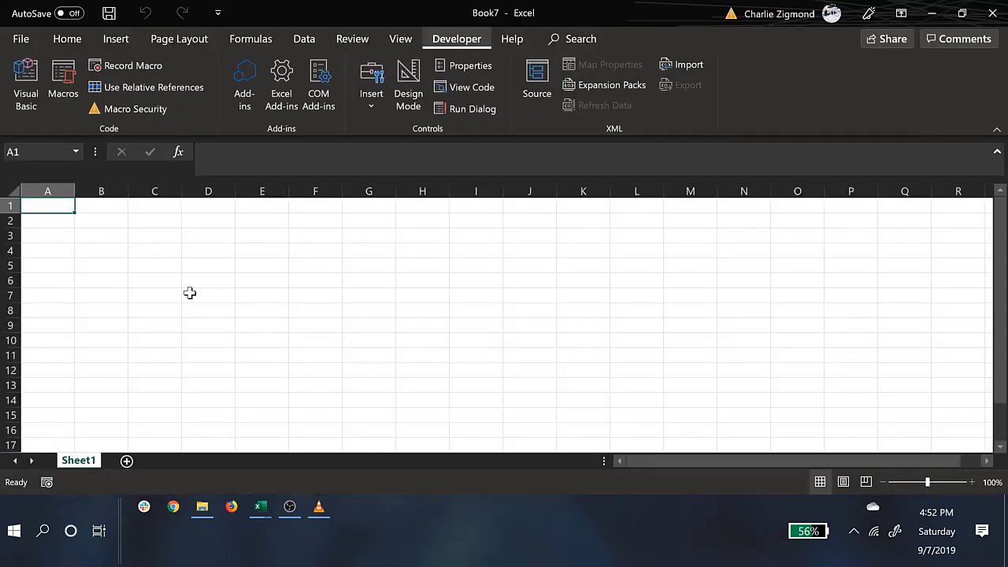
pyautogui.click(63, 79)
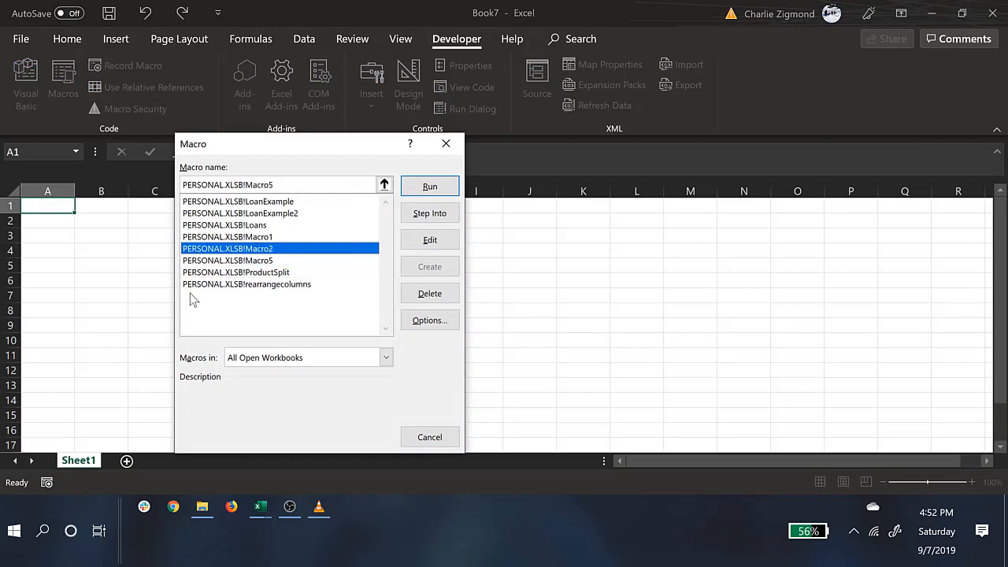
pyautogui.click(429, 186)
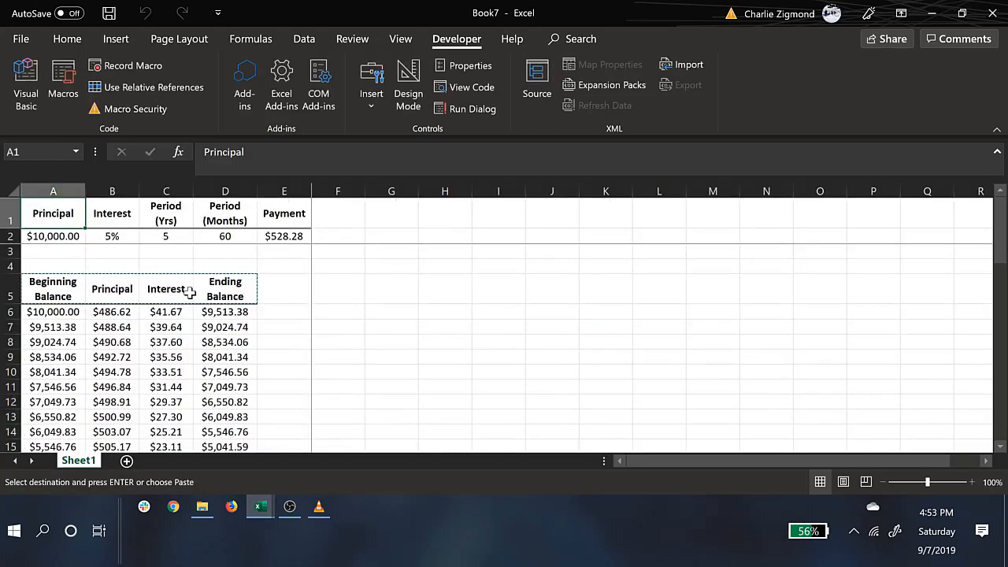
pyautogui.press('alt')
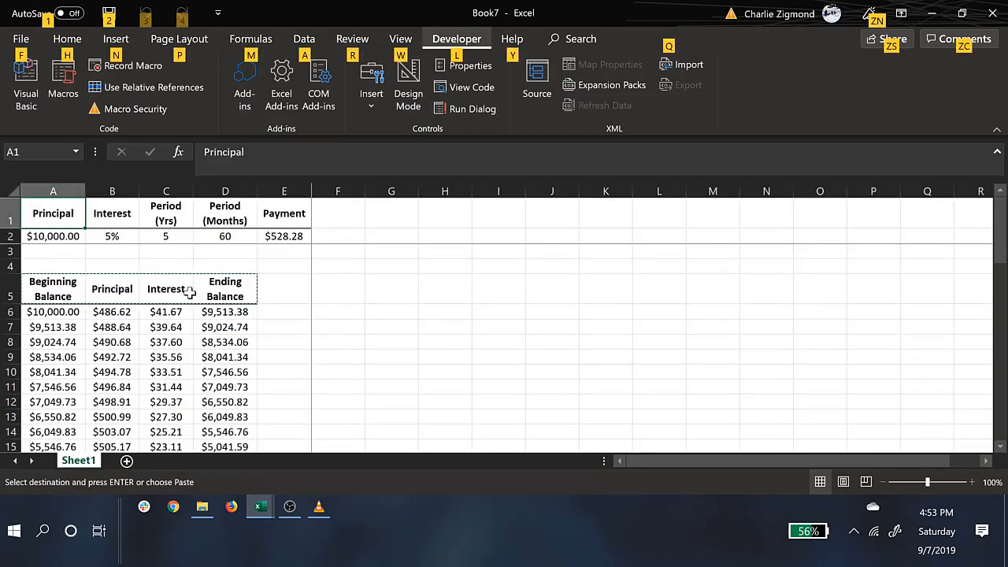
pyautogui.click(25, 78)
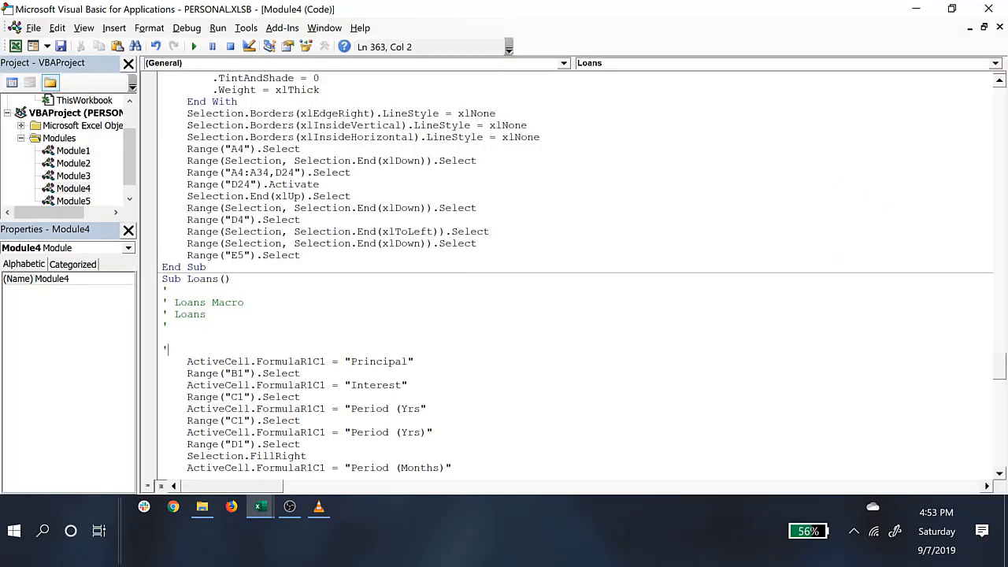
# Scroll through the Loans Sub in Module4 to End Sub, then return to Book7.
pyautogui.scroll(-3)
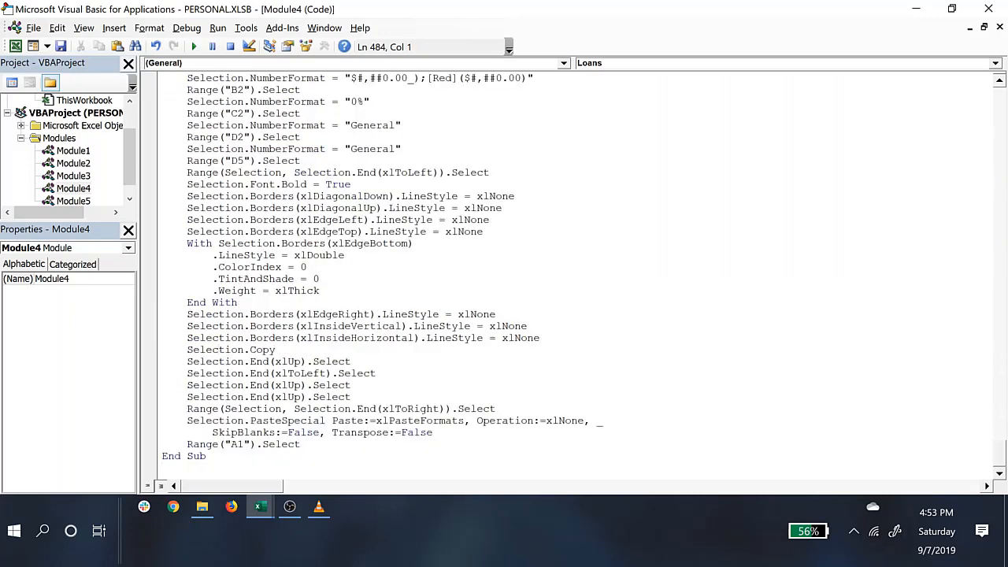
pyautogui.press('alt+tab')
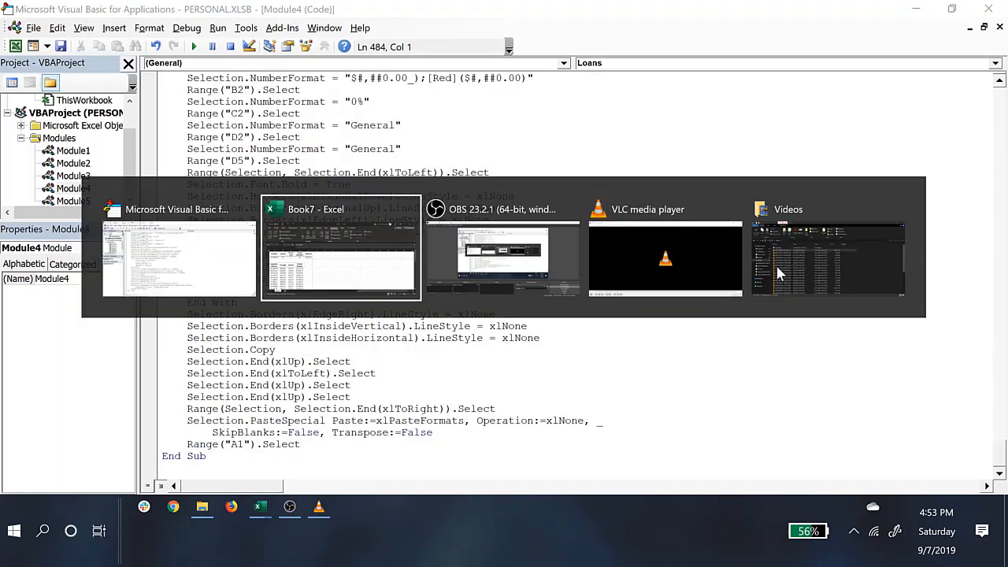